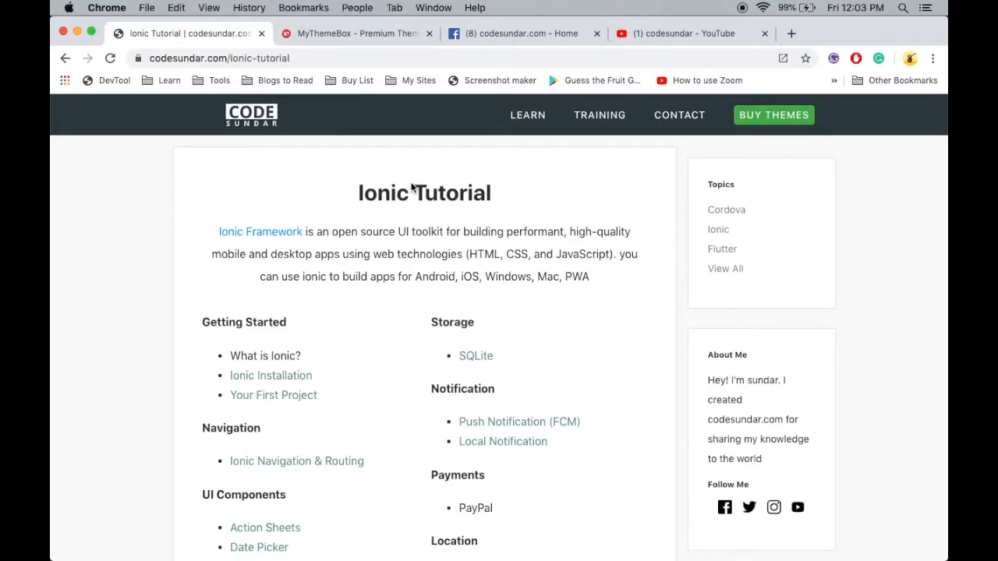
Subscribe to codesundar on YouTube with notifications, then browse the Facebook and MyThemeBox tabs
{"action": "left_click", "coordinate": [685, 34]}
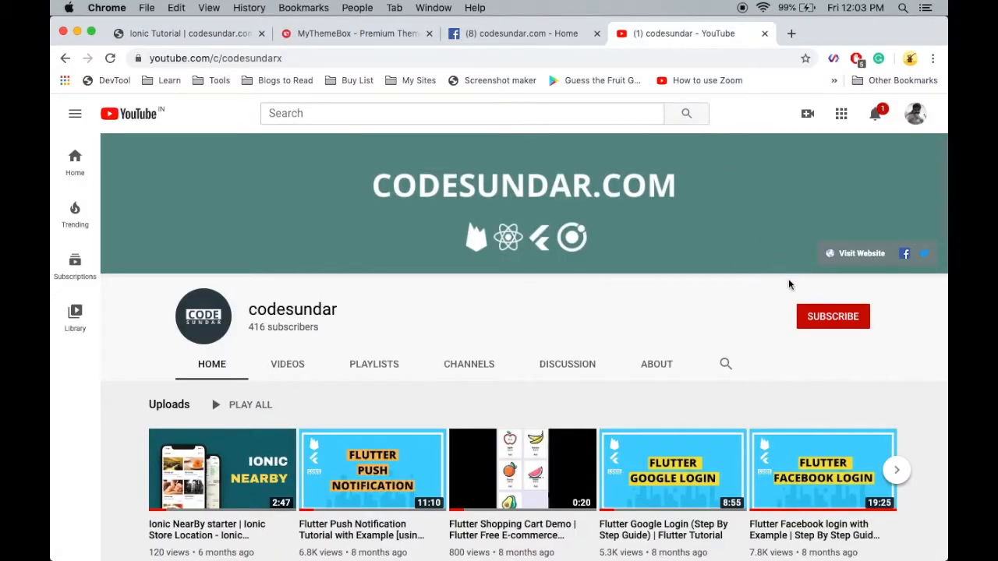
{"action": "left_click", "coordinate": [832, 316]}
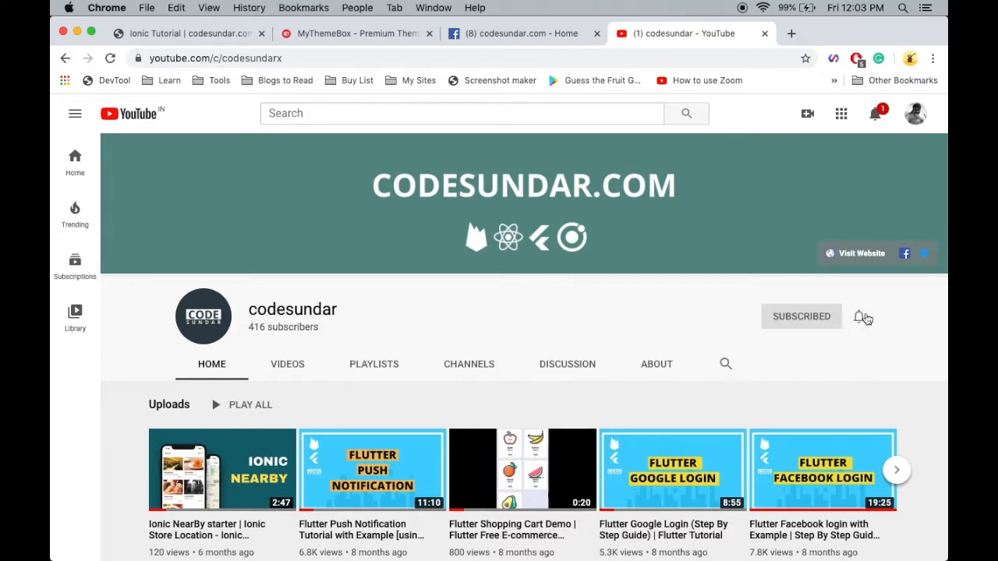
{"action": "left_click", "coordinate": [863, 318]}
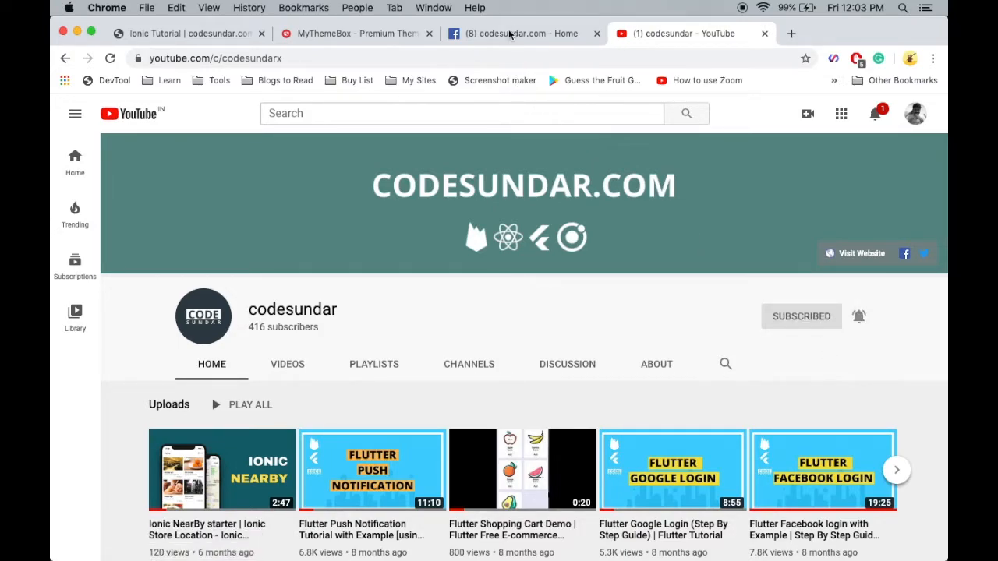
{"action": "left_click", "coordinate": [519, 33]}
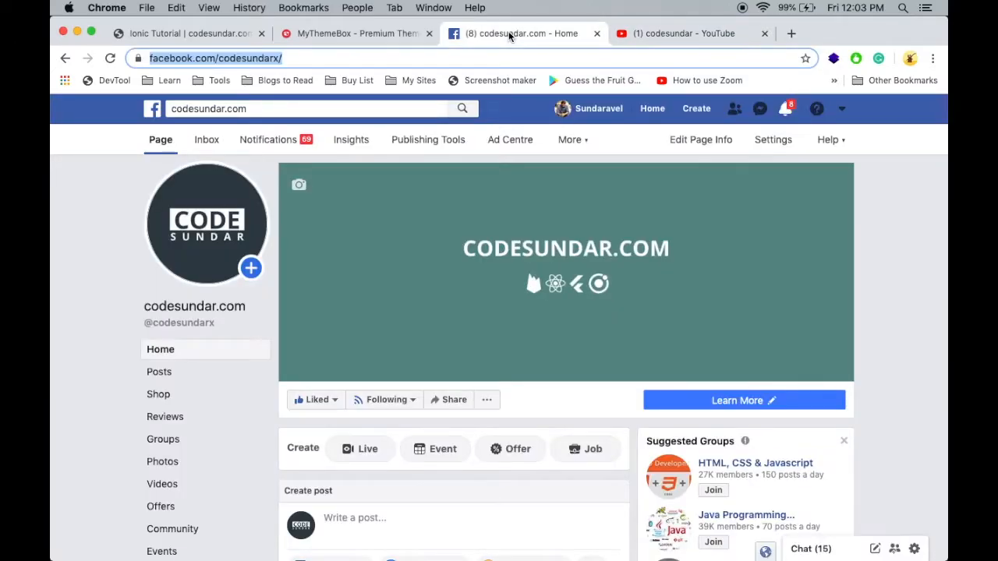
{"action": "left_click", "coordinate": [357, 34]}
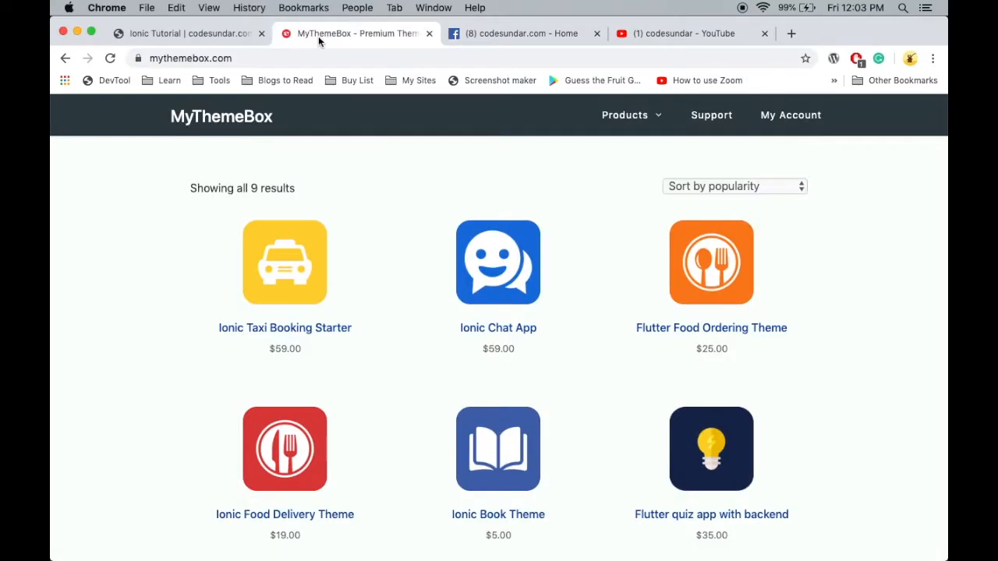
{"action": "left_click", "coordinate": [191, 32]}
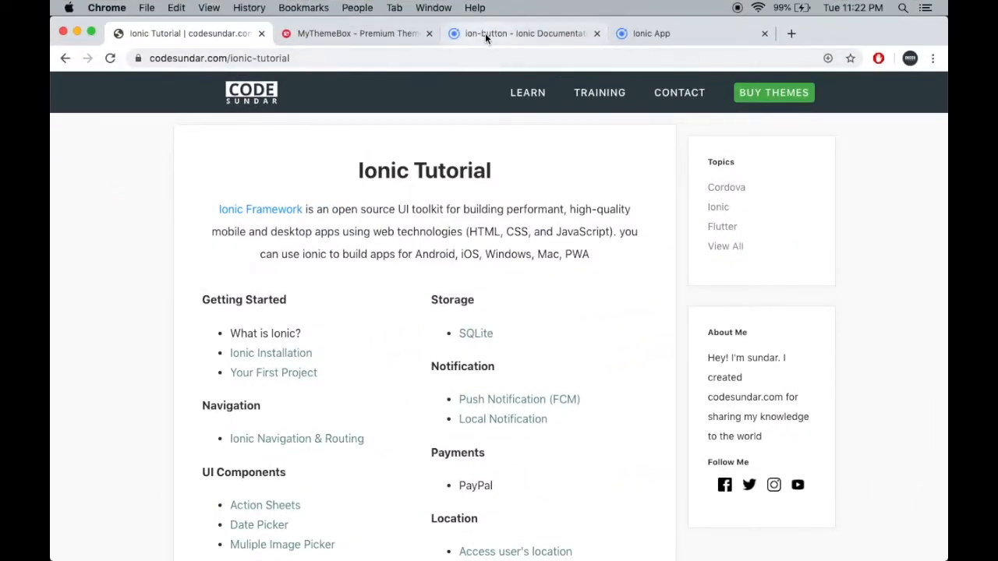
Scroll the ion-button docs to the Fill table listing clear, outline and solid
{"action": "left_click", "coordinate": [522, 33]}
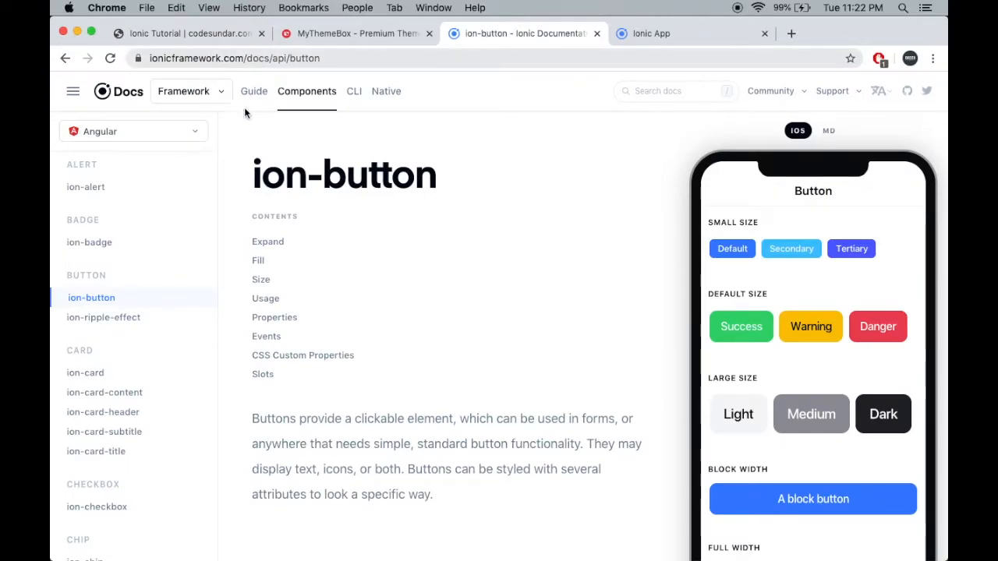
{"action": "scroll", "scroll_direction": "down", "scroll_amount": 3}
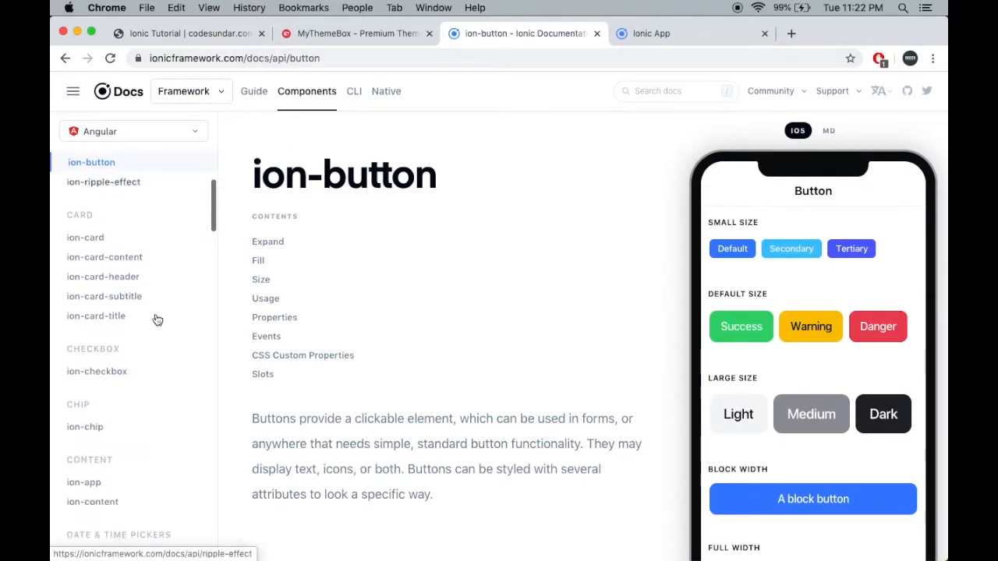
{"action": "scroll", "scroll_direction": "up", "scroll_amount": 3}
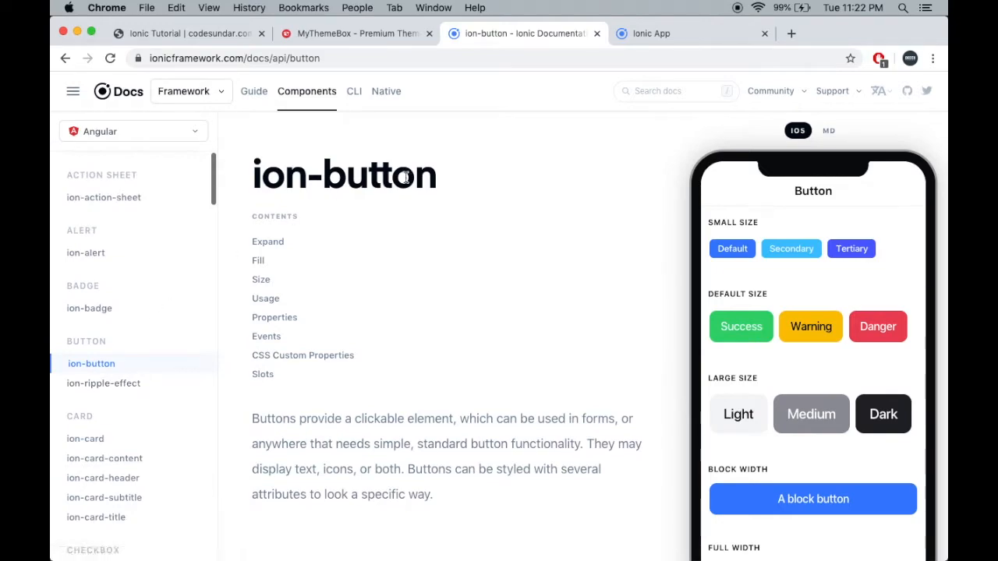
{"action": "mouse_move", "coordinate": [135, 352]}
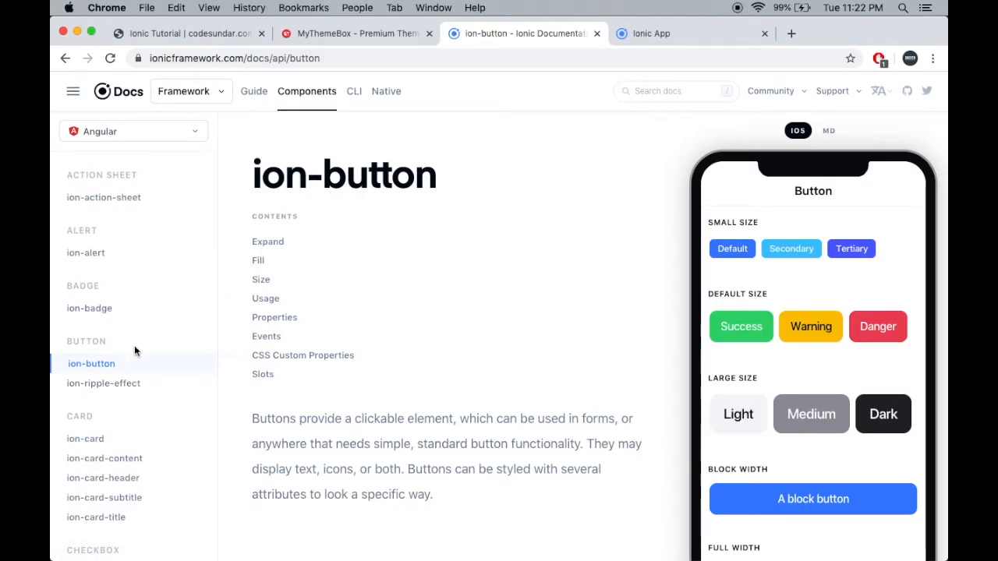
{"action": "mouse_move", "coordinate": [131, 368]}
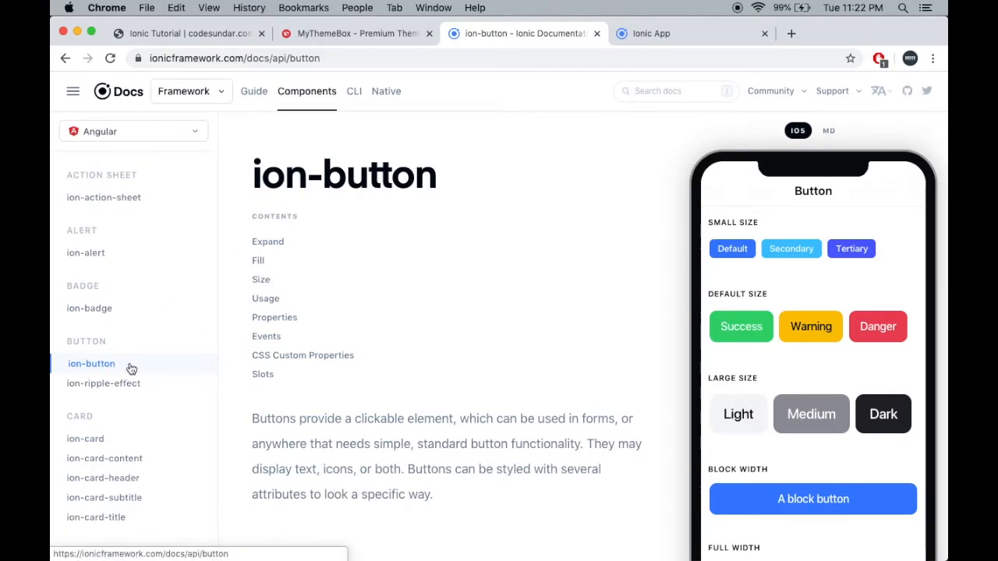
{"action": "scroll", "scroll_direction": "down", "scroll_amount": 3}
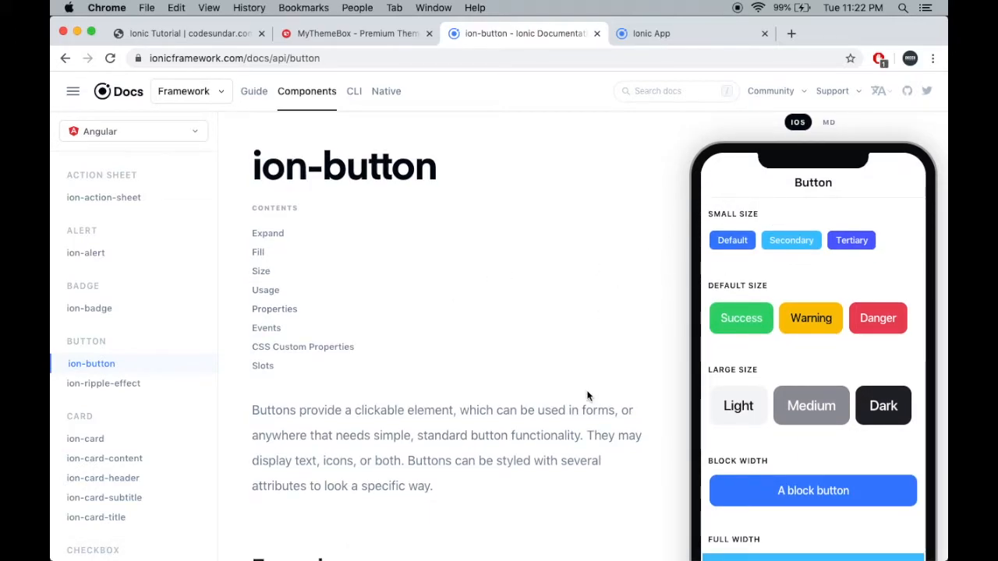
{"action": "scroll", "scroll_direction": "down", "scroll_amount": 3}
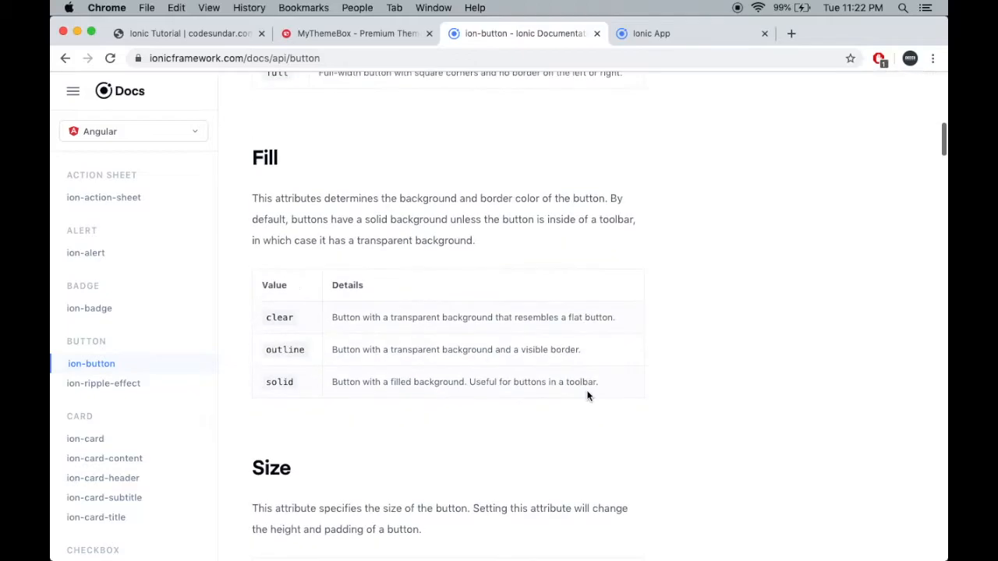
{"action": "scroll", "scroll_direction": "up", "scroll_amount": 3}
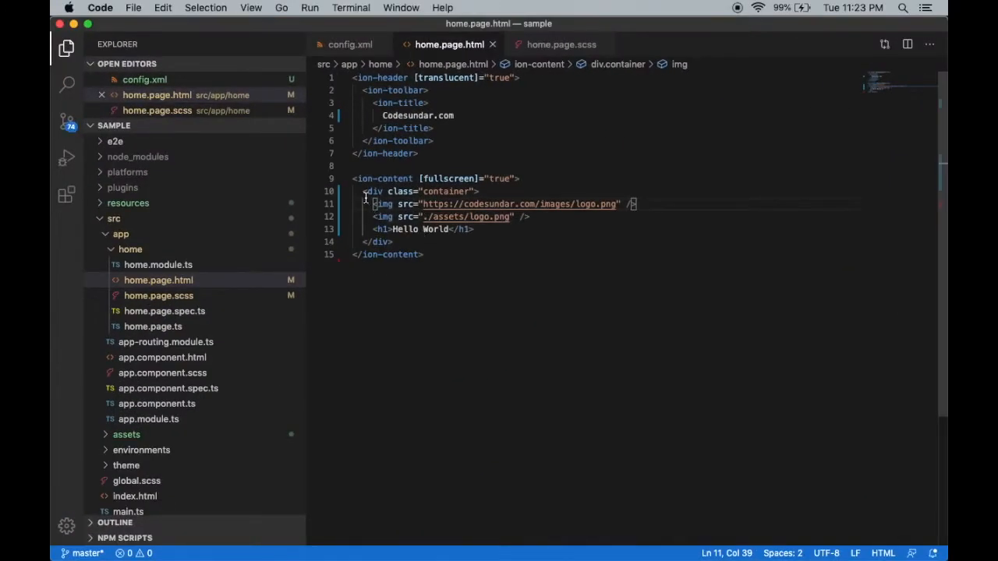
Delete the two logo img lines and the Hello World h1 from div.container
{"action": "key", "text": "Backspace"}
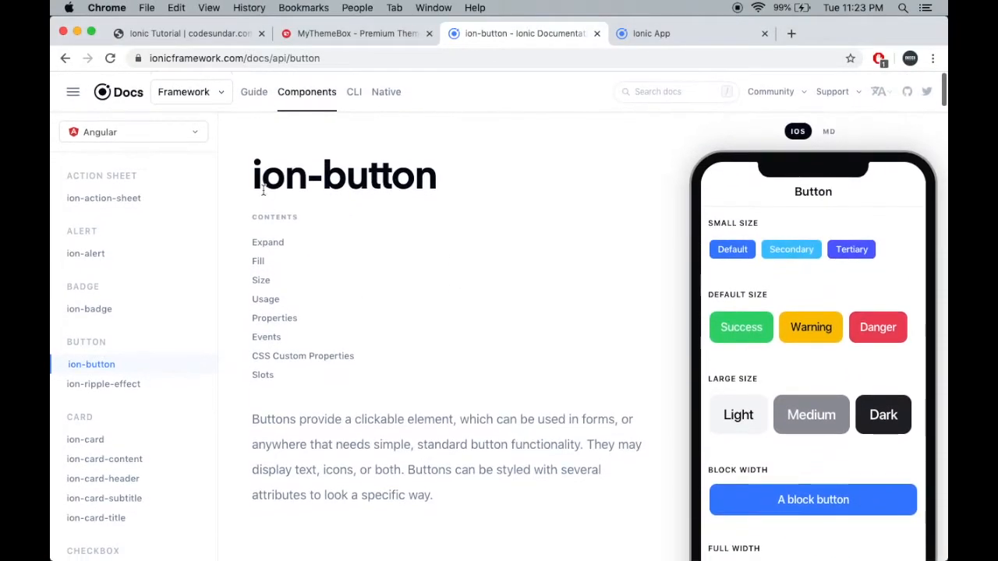
{"action": "scroll", "scroll_direction": "down", "scroll_amount": 3}
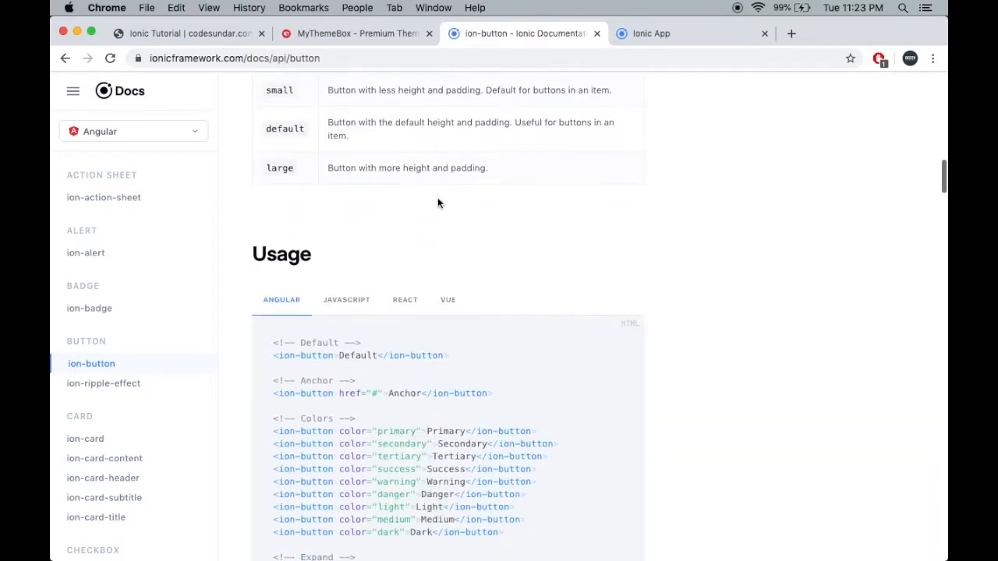
{"action": "scroll", "scroll_direction": "down", "scroll_amount": 3}
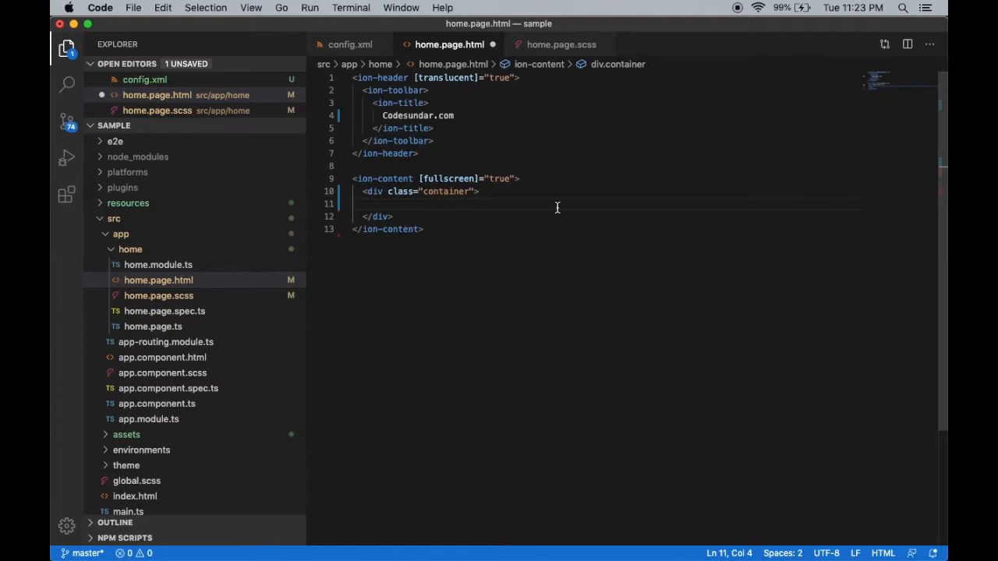
Write four <ion-button>Click Me</ion-button> lines inside the container div
{"action": "type", "text": "ion-button></ion-button>"}
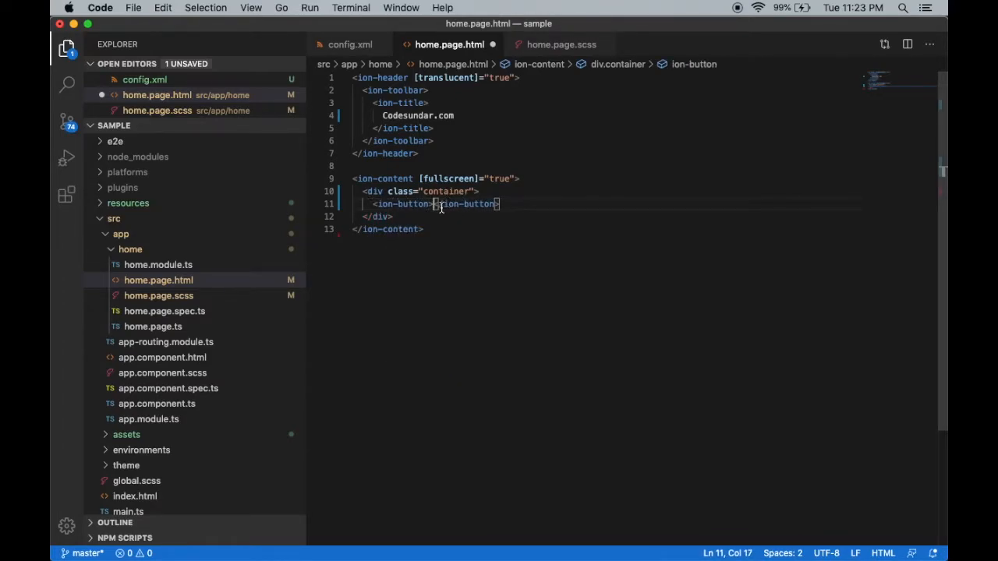
{"action": "type", "text": "Click Me"}
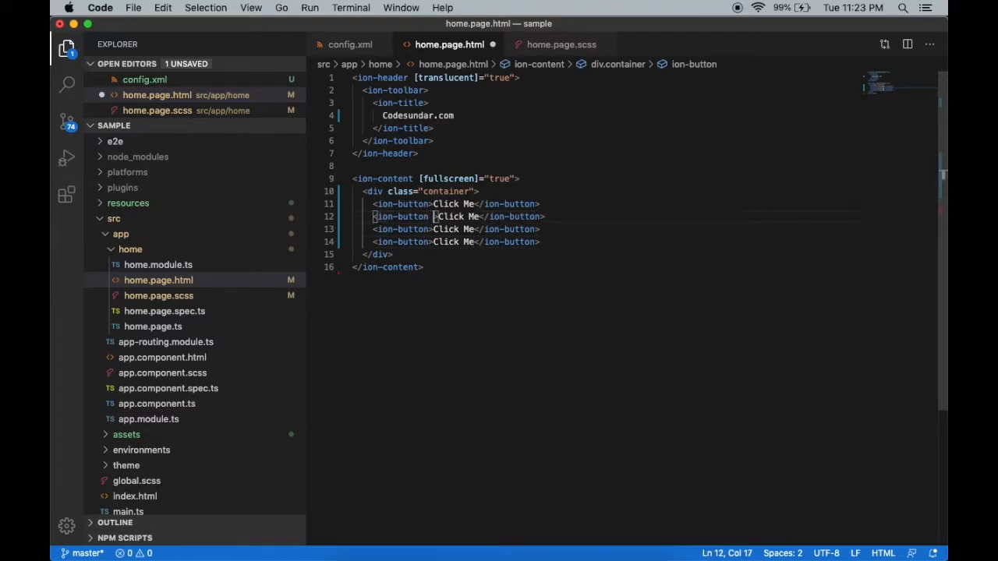
Give buttons fill outline and clear, and add expand="full" and expand="block" buttons
{"action": "type", "text": "fill=\"d"}
{"action": "left_click", "coordinate": [456, 229]}
{"action": "type", "text": " fill=\"clear"}
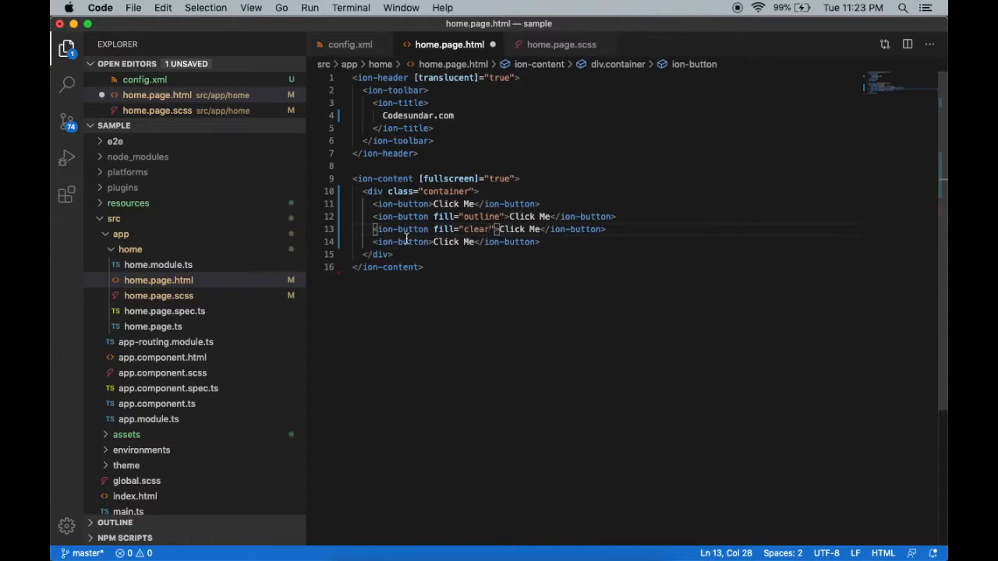
{"action": "type", "text": "expand=\"\""}
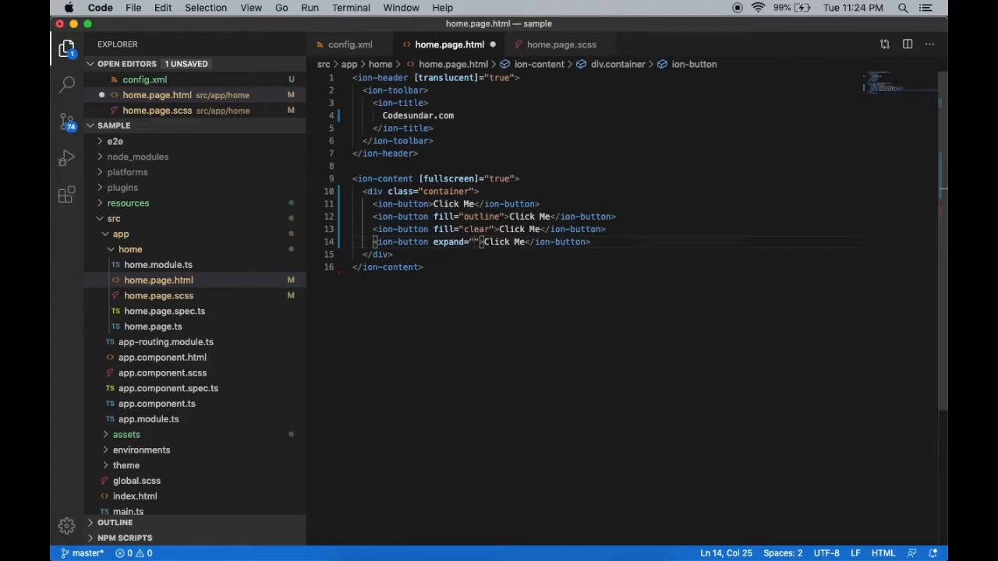
{"action": "type", "text": "full"}
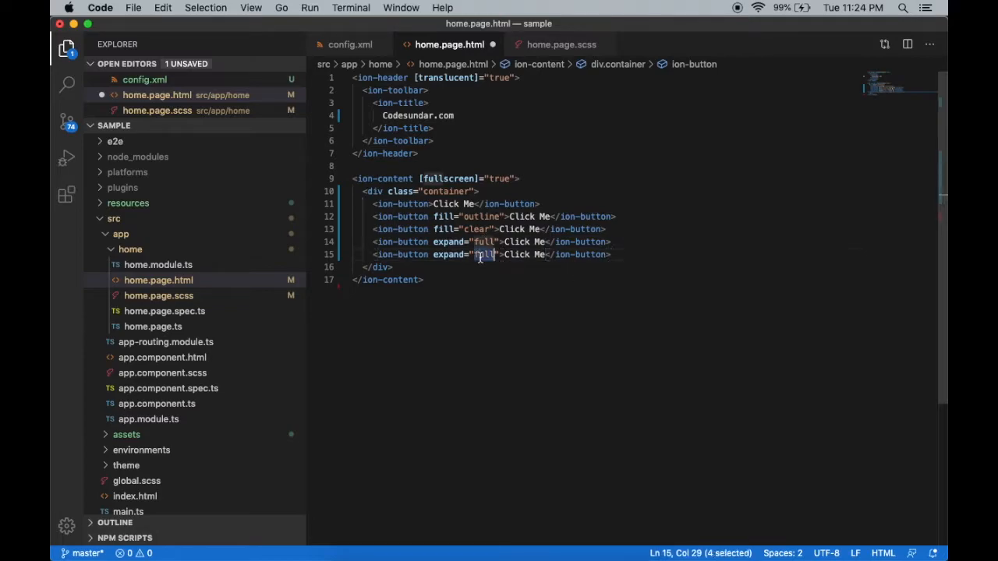
{"action": "type", "text": "block"}
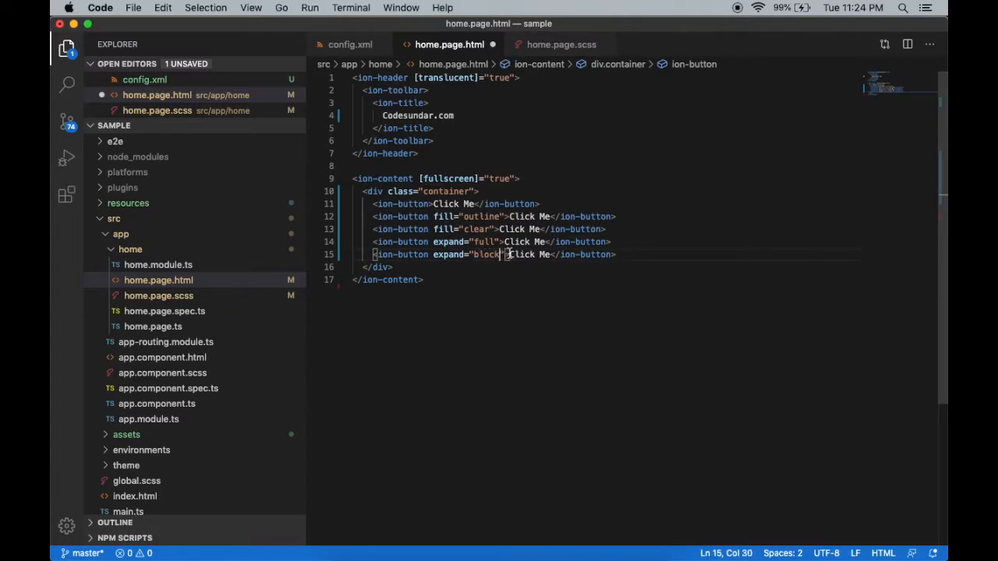
Relabel the buttons 'Block Button', 'Full Button', 'Clear Button' and 'Outline'
{"action": "double_click", "coordinate": [528, 254]}
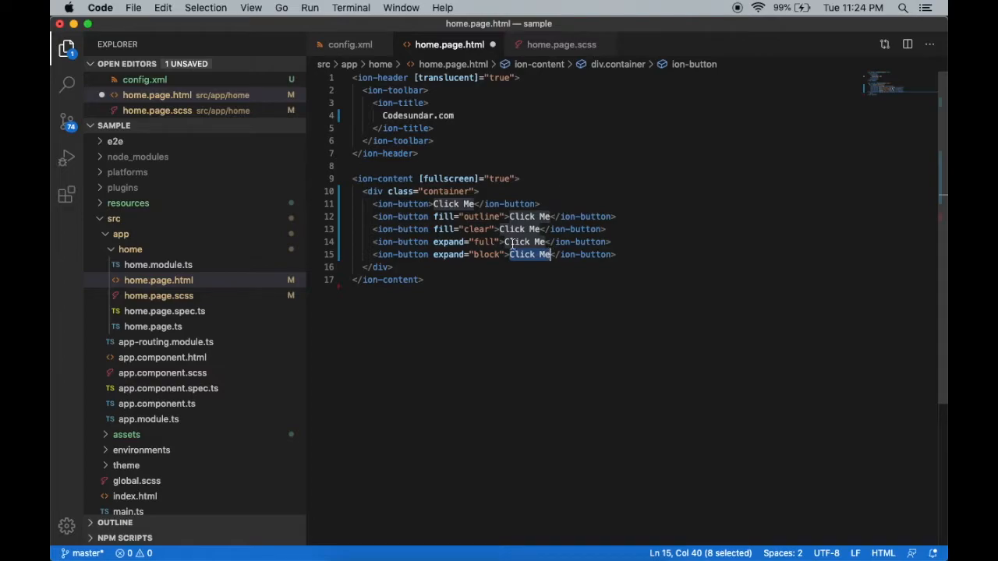
{"action": "type", "text": "Block But"}
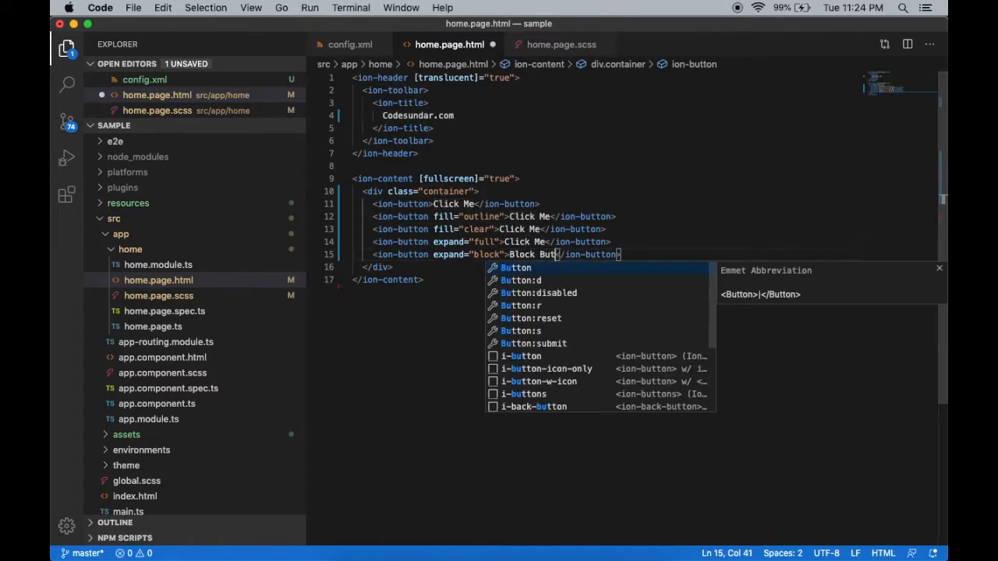
{"action": "key", "text": "Escape"}
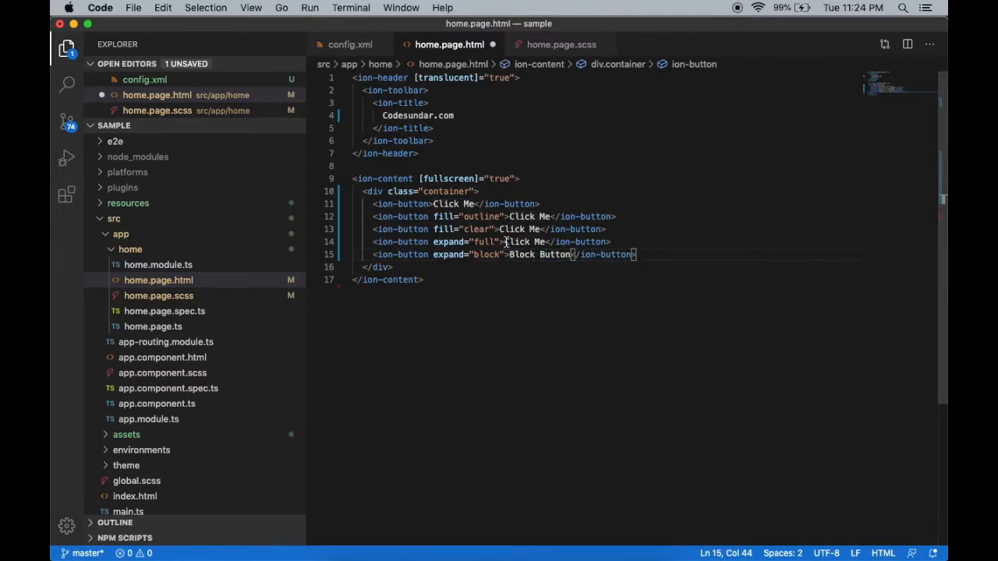
{"action": "type", "text": "Full"}
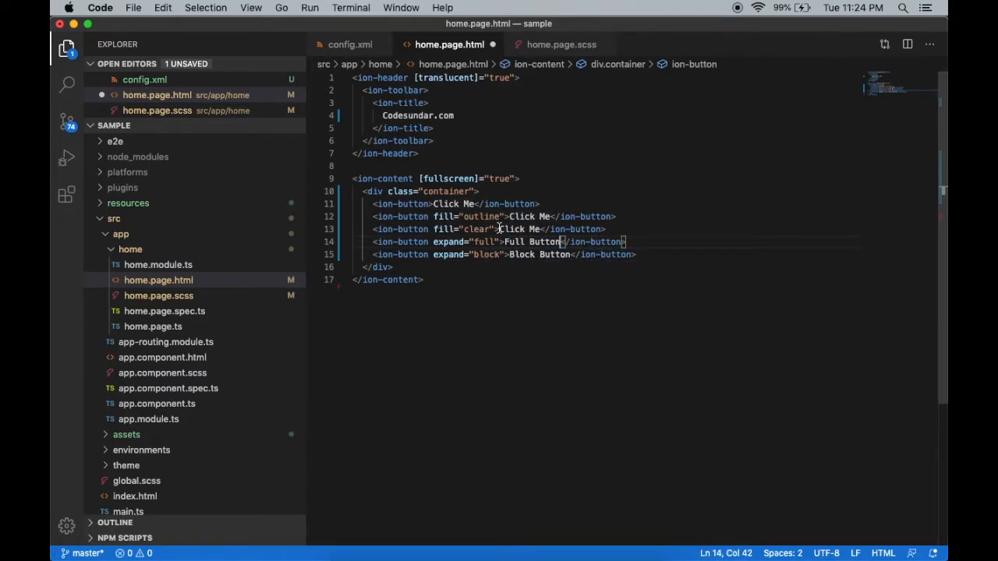
{"action": "type", "text": "Clear"}
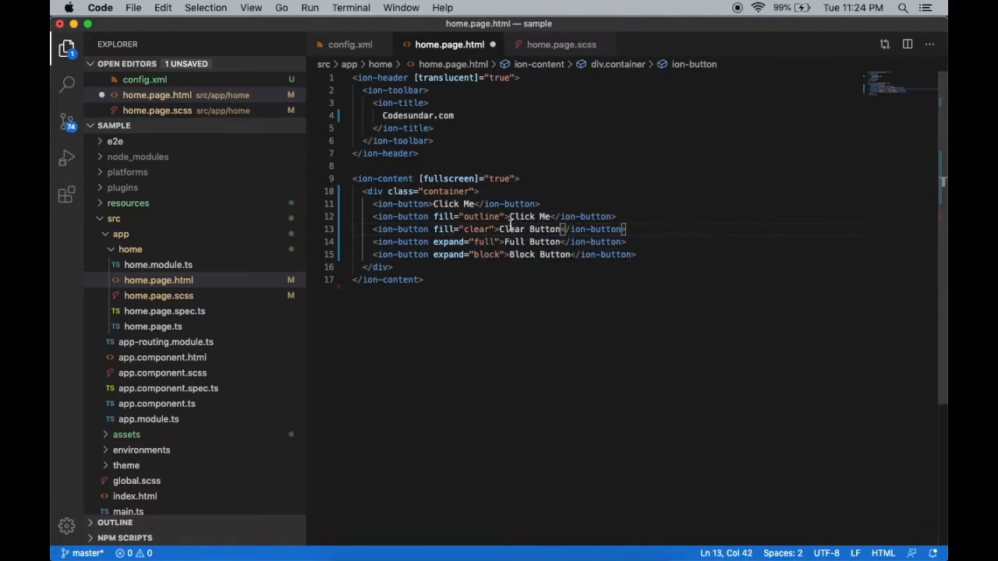
{"action": "double_click", "coordinate": [522, 216]}
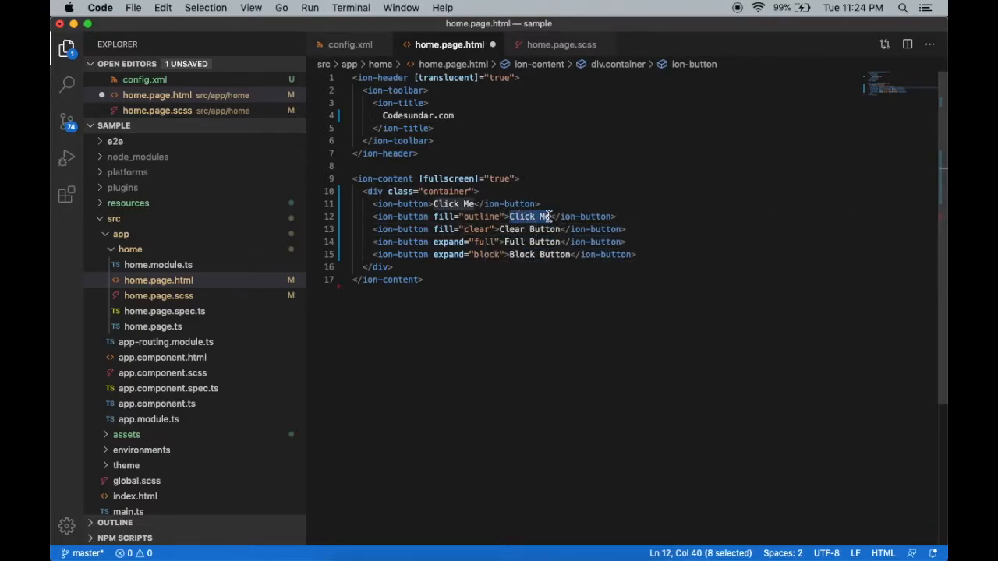
{"action": "type", "text": "Outline"}
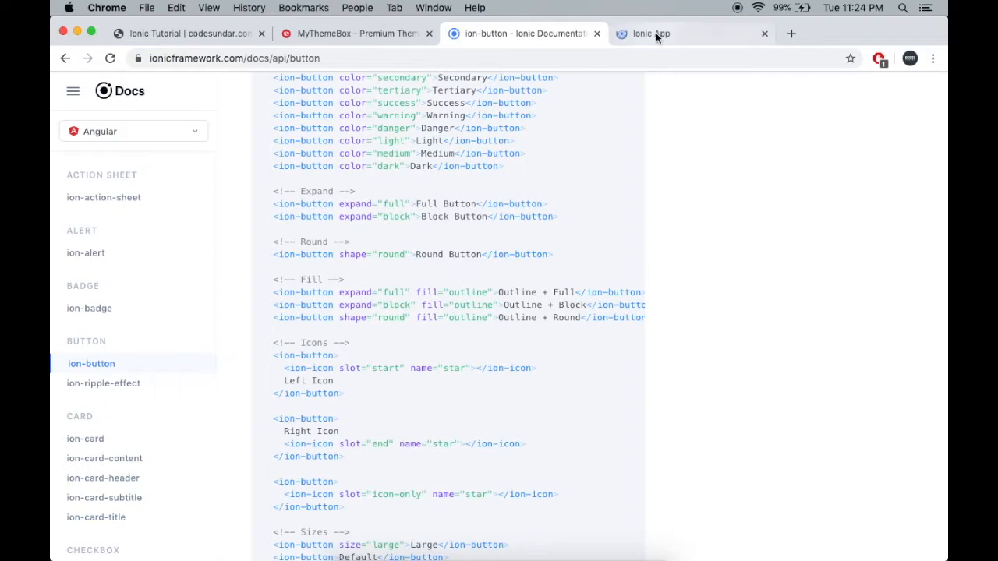
Preview localhost:8100/home in the Ionic App tab, then go back to the Ionic Tutorial page
{"action": "left_click", "coordinate": [651, 32]}
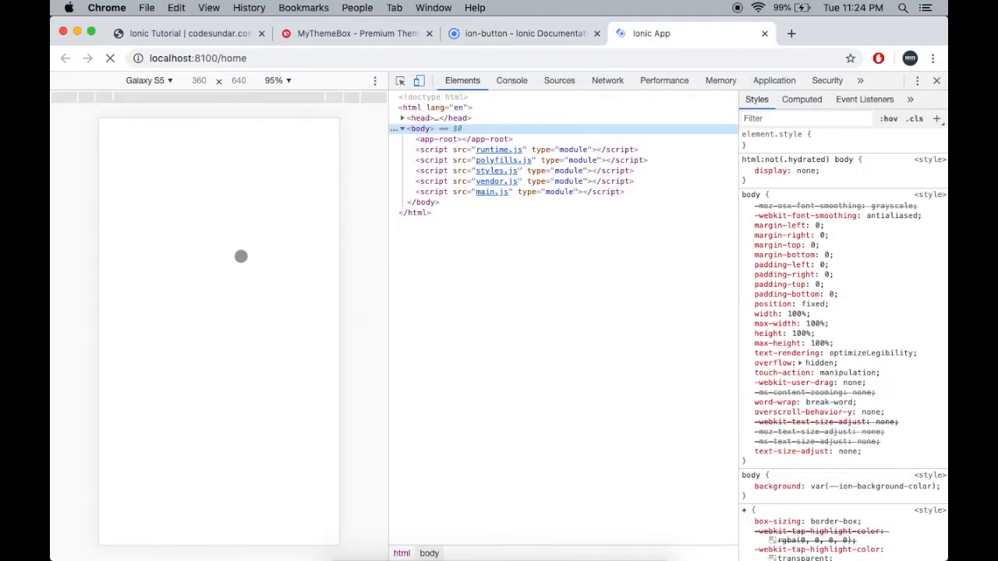
{"action": "left_click", "coordinate": [110, 58]}
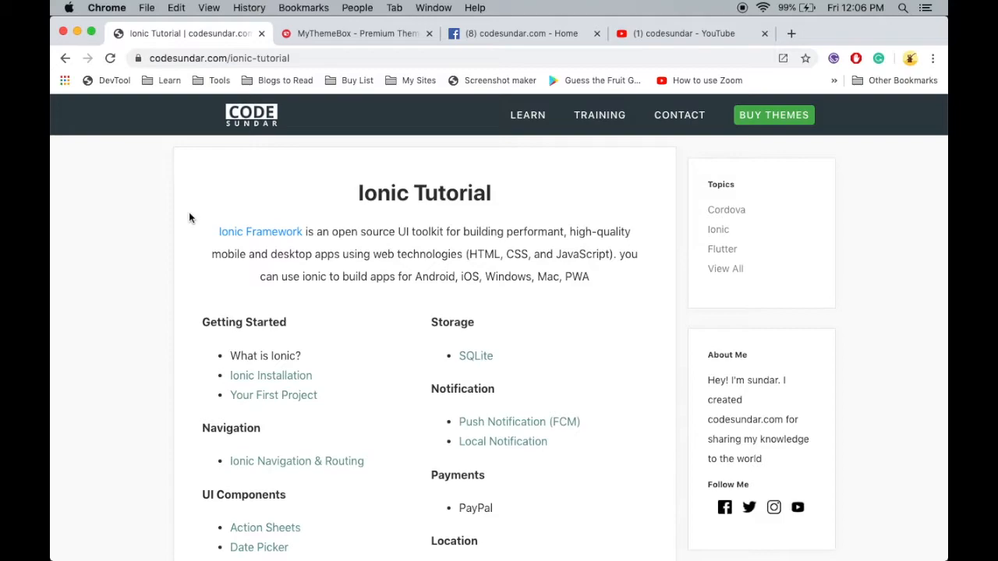
Browse the codesundar YouTube and MyThemeBox tabs, then open TRAINING from the Ionic Tutorial page
{"action": "left_click", "coordinate": [219, 58]}
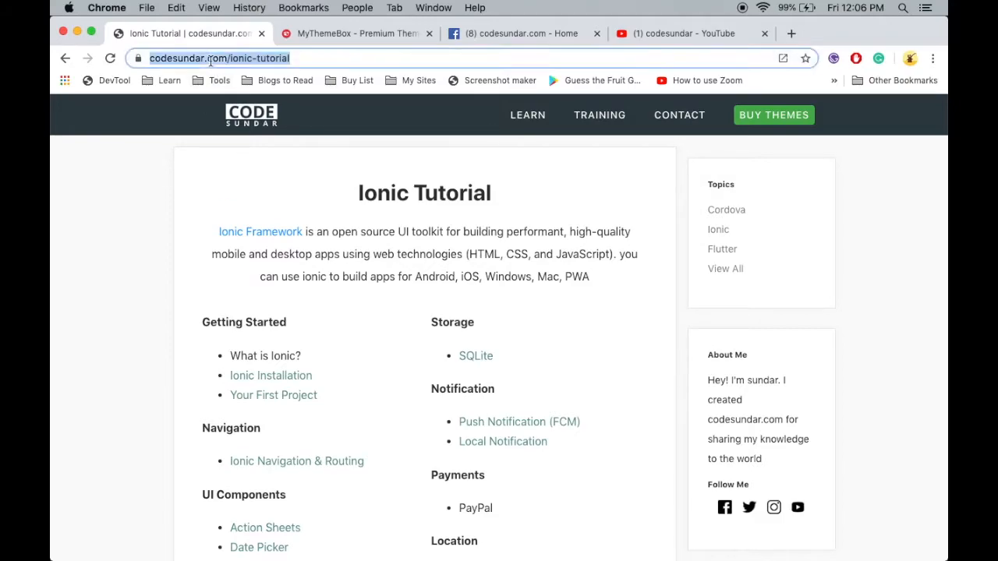
{"action": "mouse_move", "coordinate": [647, 30]}
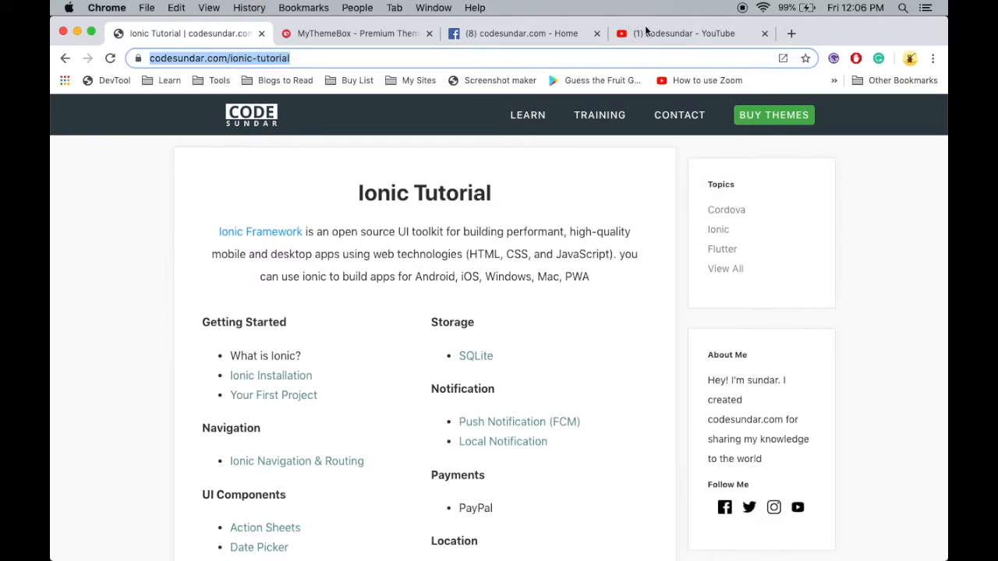
{"action": "left_click", "coordinate": [686, 33]}
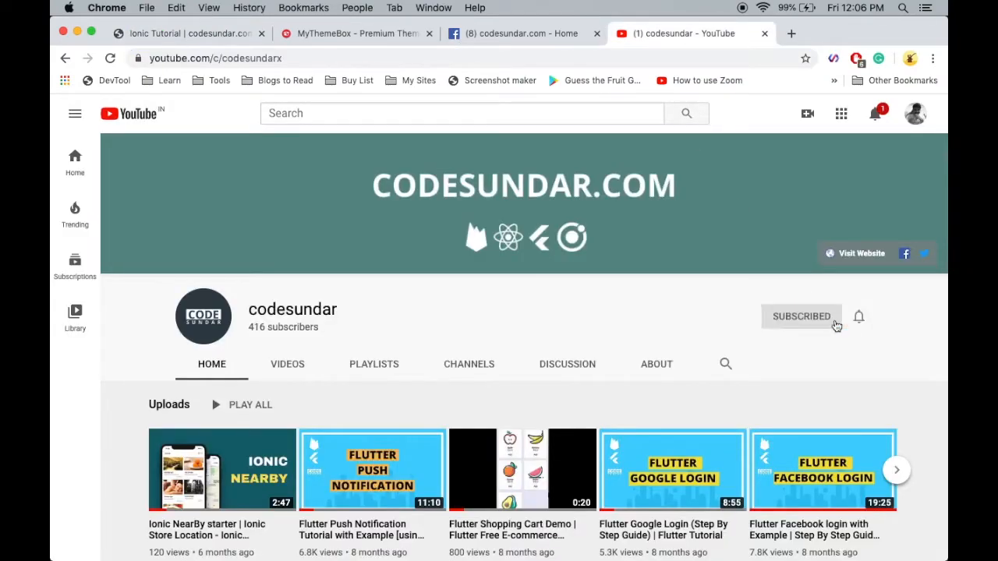
{"action": "left_click", "coordinate": [858, 316]}
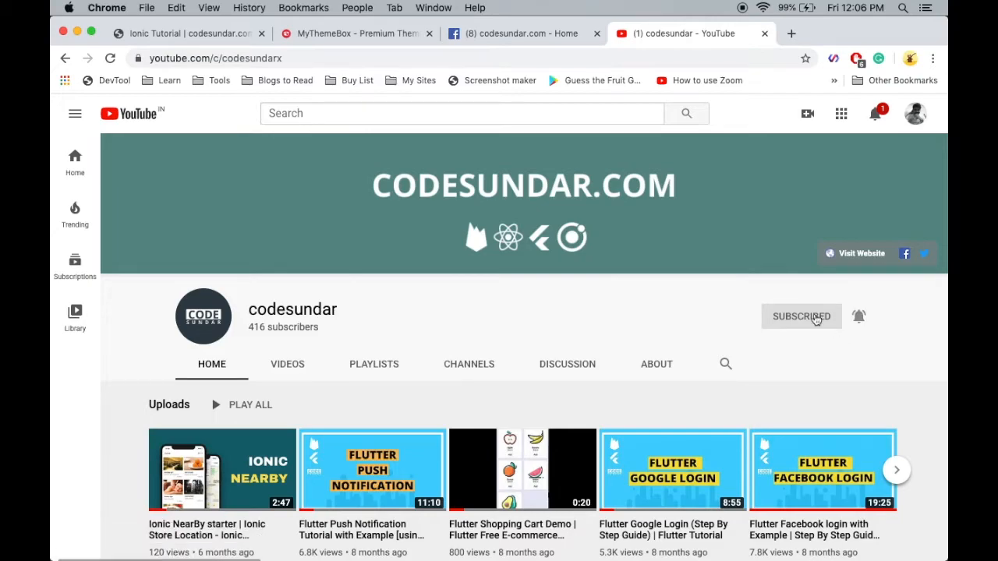
{"action": "left_click", "coordinate": [355, 34]}
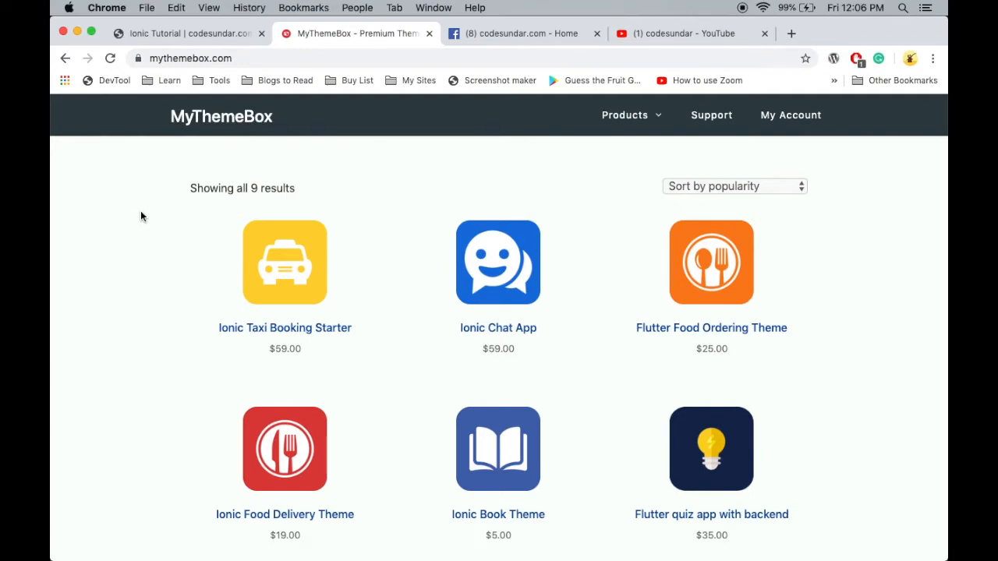
{"action": "left_click", "coordinate": [187, 33]}
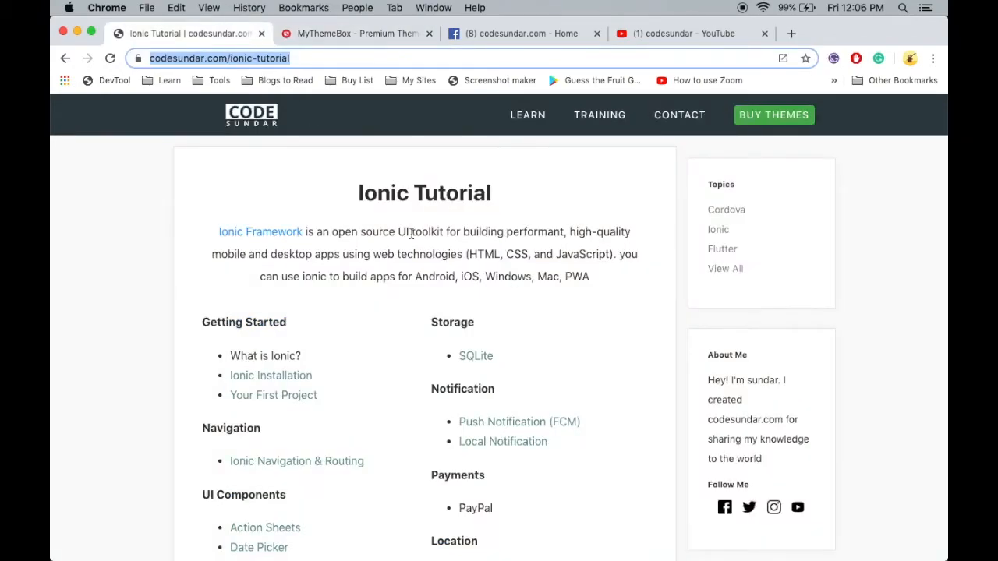
{"action": "mouse_move", "coordinate": [599, 114]}
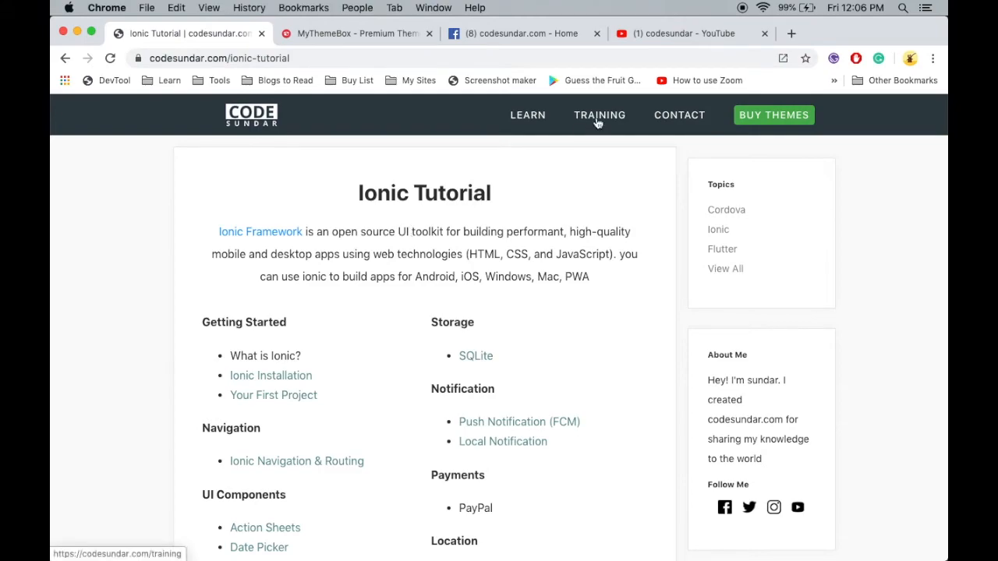
{"action": "left_click", "coordinate": [599, 115]}
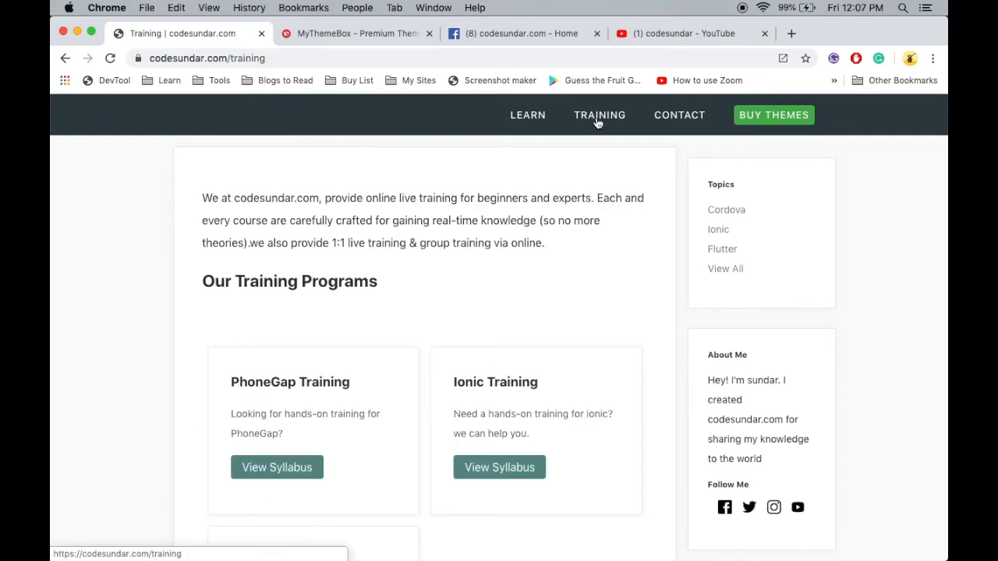